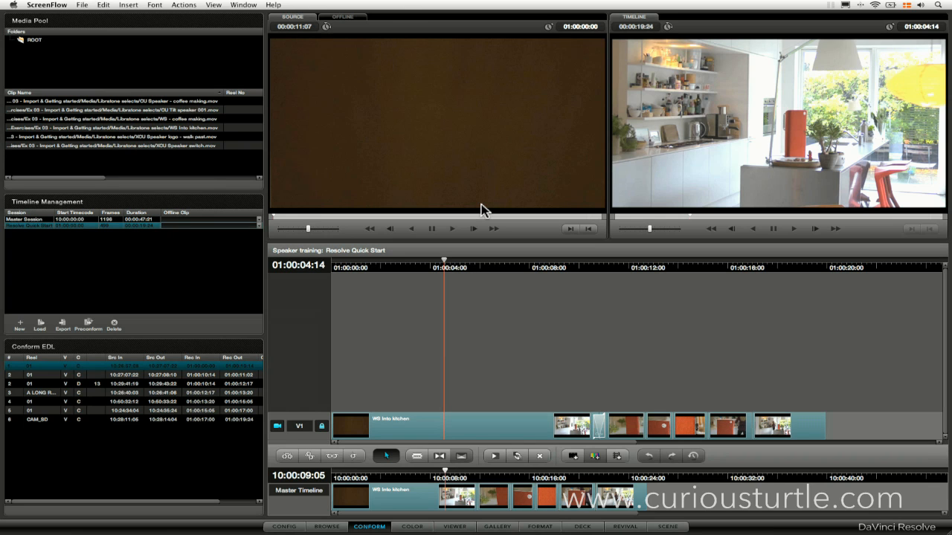
pyautogui.moveTo(483, 225)
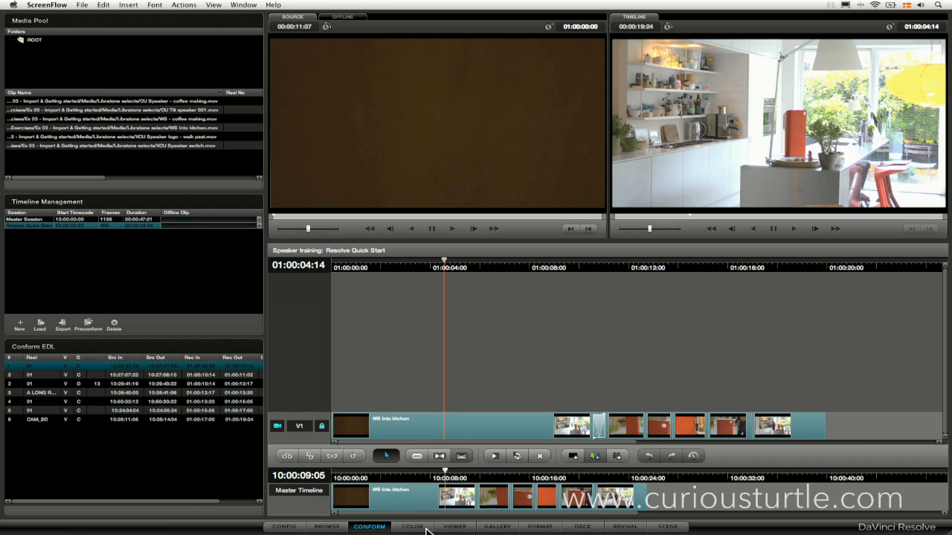
# Open the Color page with the clip's node graph, curves and primary controls
pyautogui.click(412, 527)
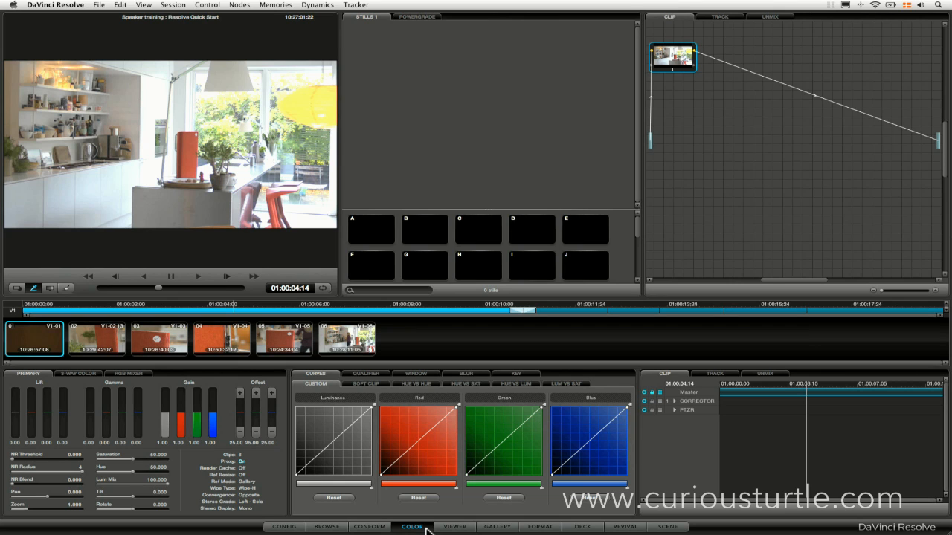
pyautogui.moveTo(178, 134)
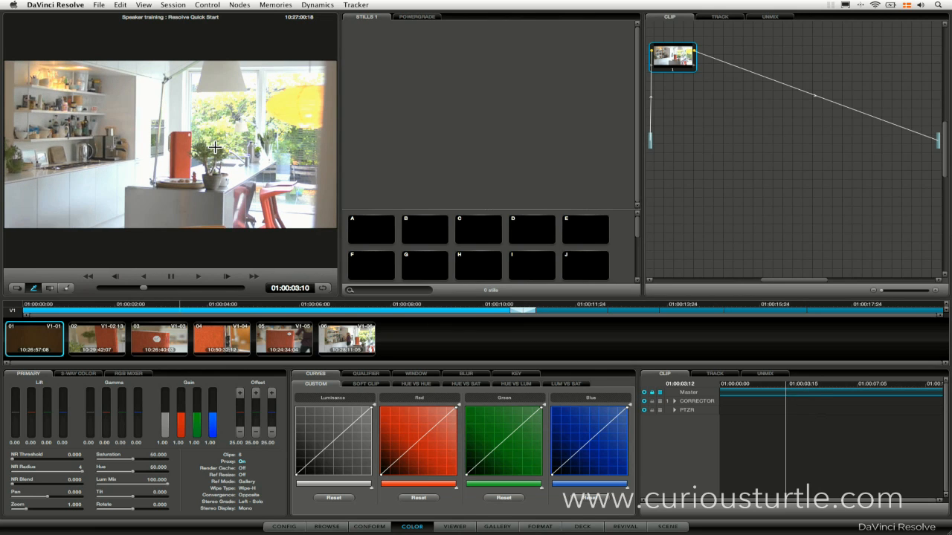
pyautogui.moveTo(151, 290)
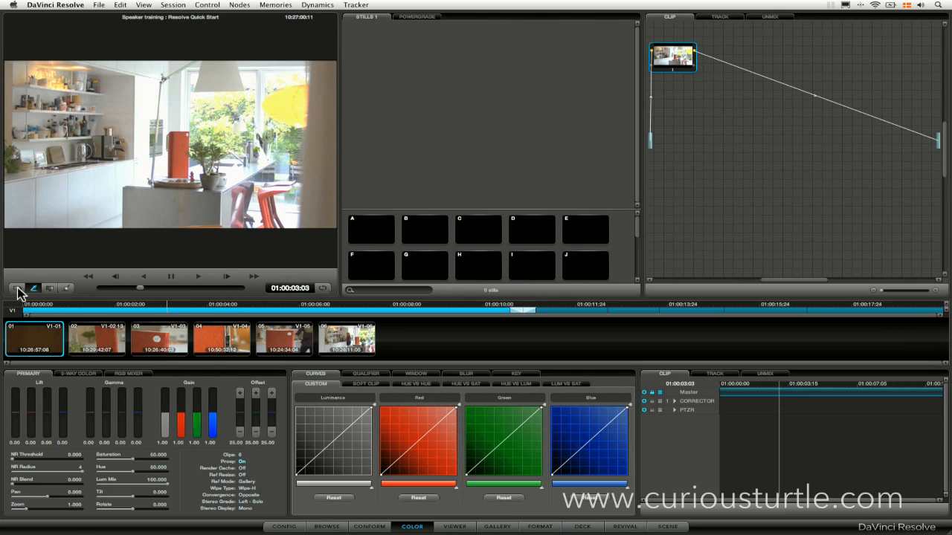
pyautogui.moveTo(67, 279)
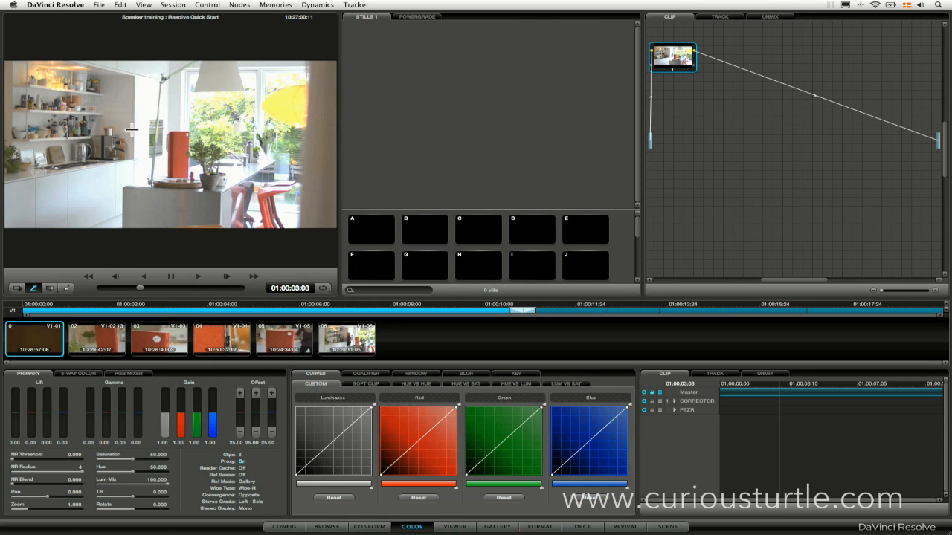
pyautogui.moveTo(212, 55)
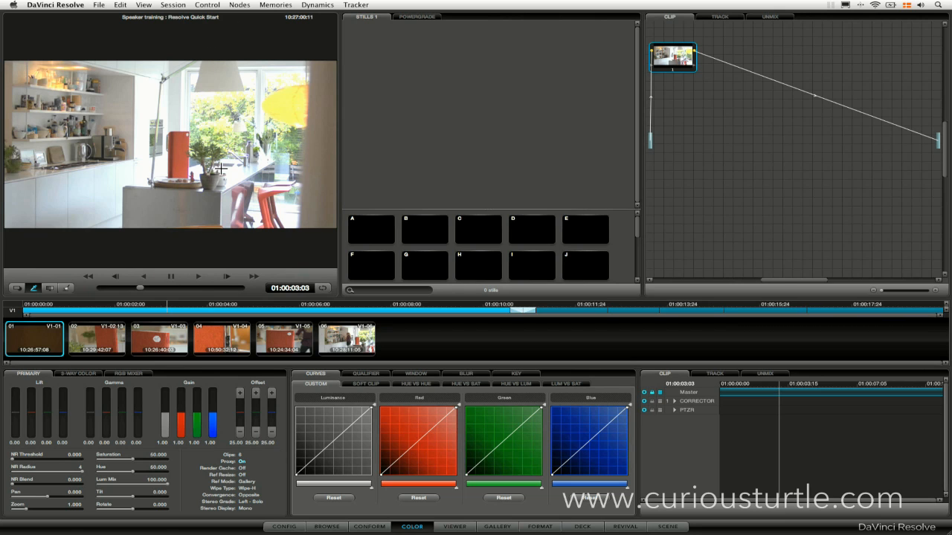
pyautogui.moveTo(190, 293)
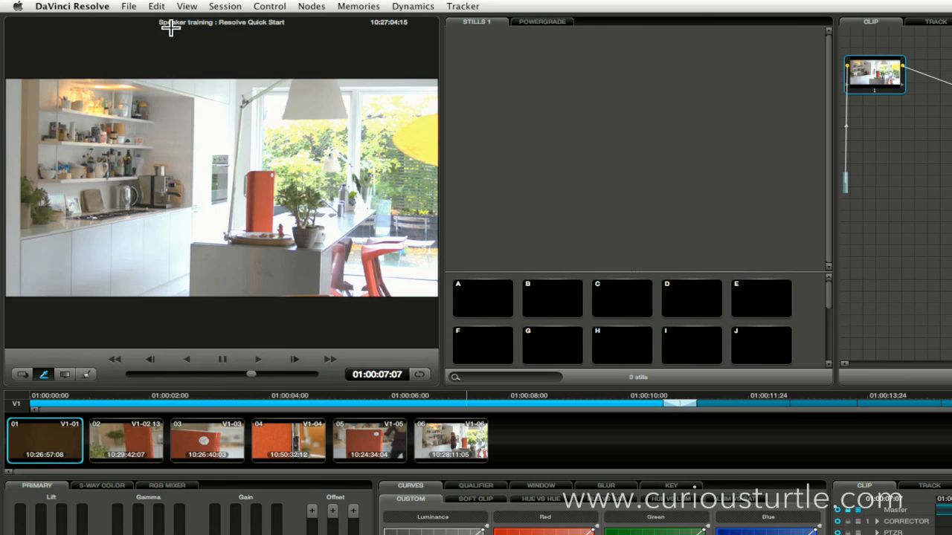
pyautogui.moveTo(338, 38)
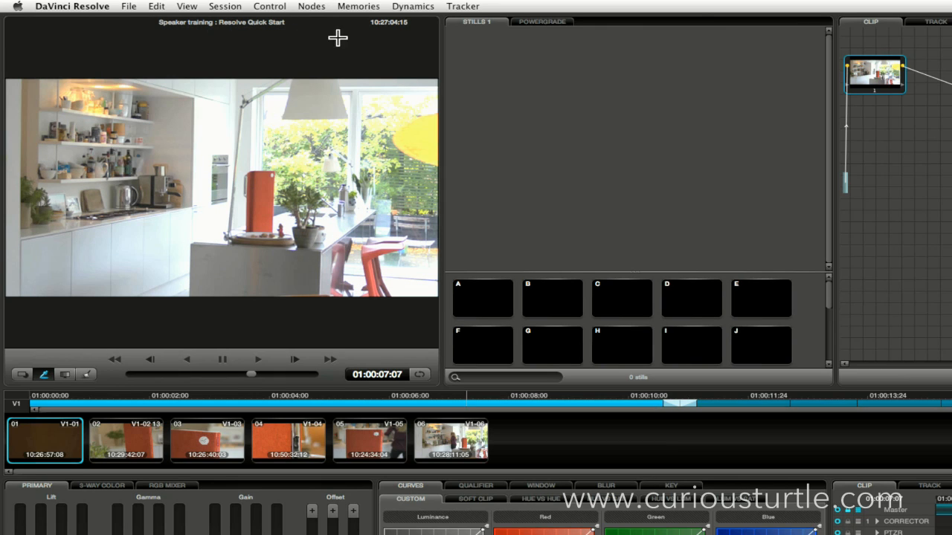
pyautogui.moveTo(392, 32)
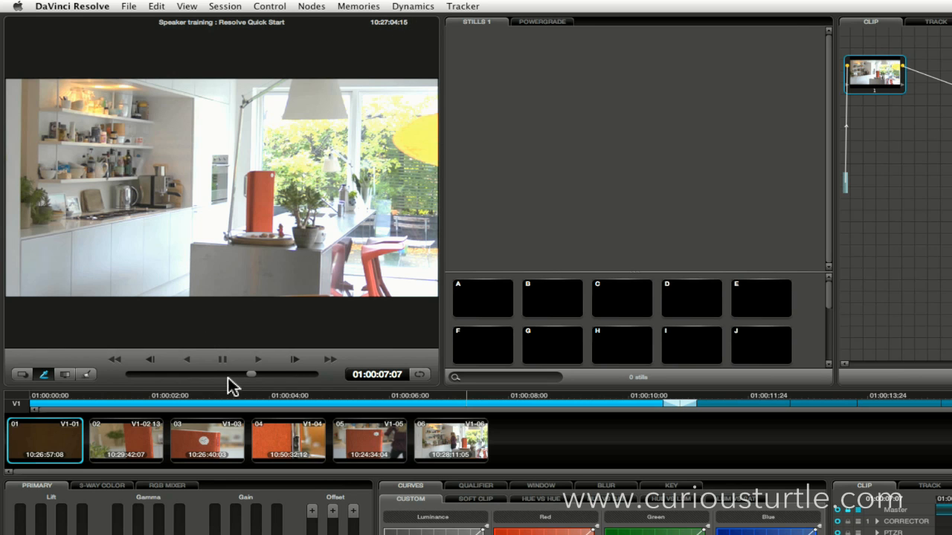
# Scrub the viewer jog bar forward to a later point in the kitchen clip
pyautogui.moveTo(252, 374); pyautogui.dragTo(182, 374)
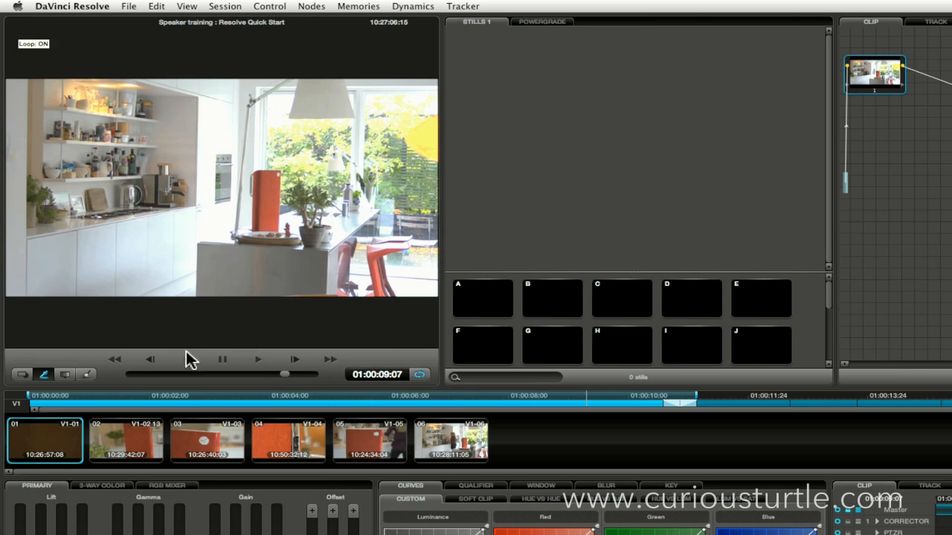
# Play the kitchen clip on a continuous loop in the viewer
pyautogui.click(257, 359)
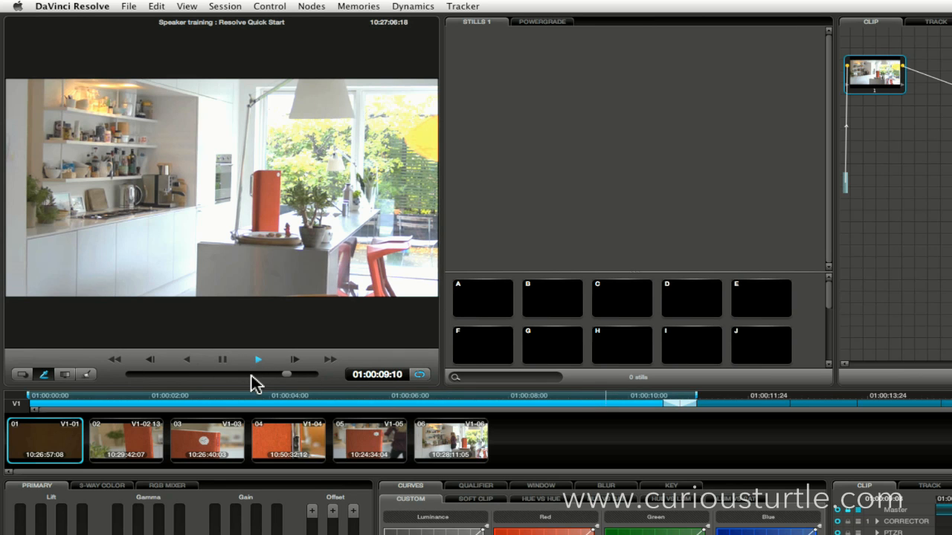
pyautogui.click(258, 359)
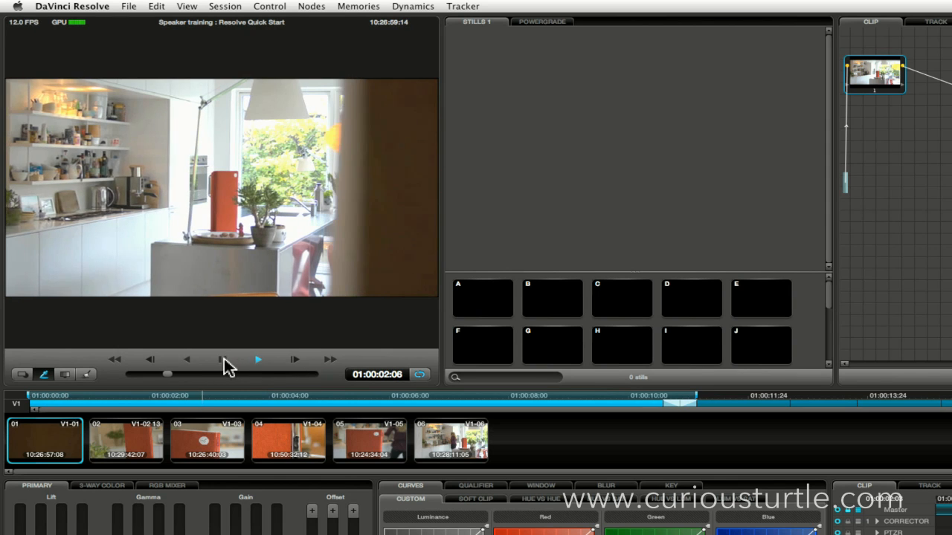
pyautogui.click(258, 360)
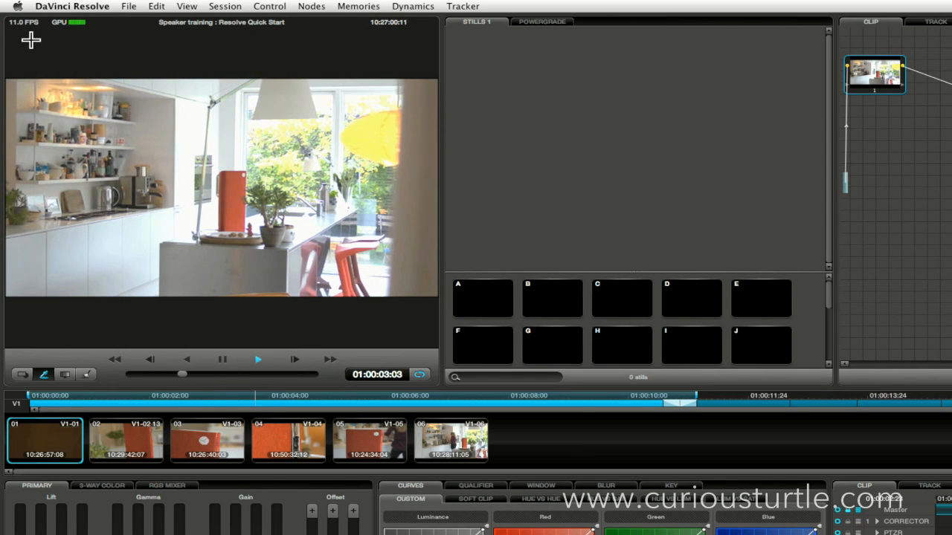
pyautogui.click(257, 359)
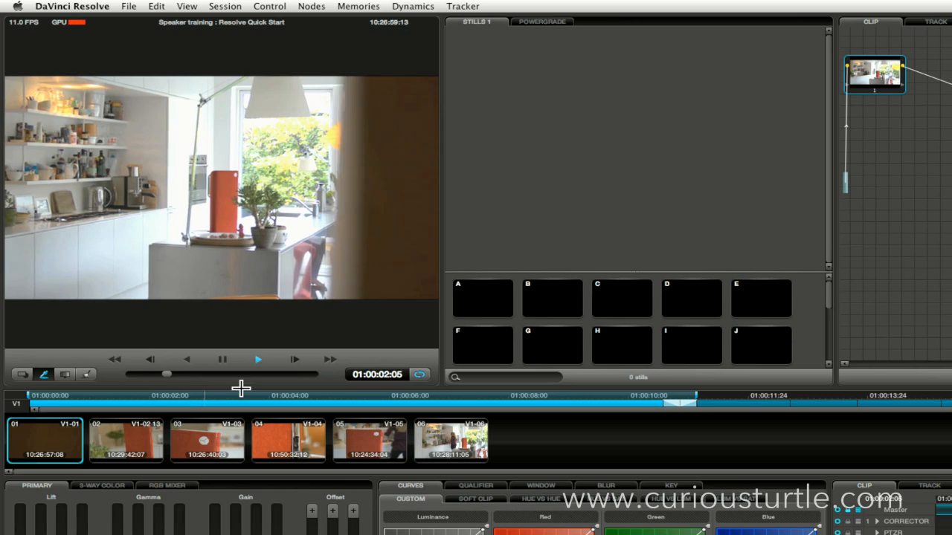
# Halt playback with the playhead parked at 01:00:08:01
pyautogui.rightClick(223, 201)
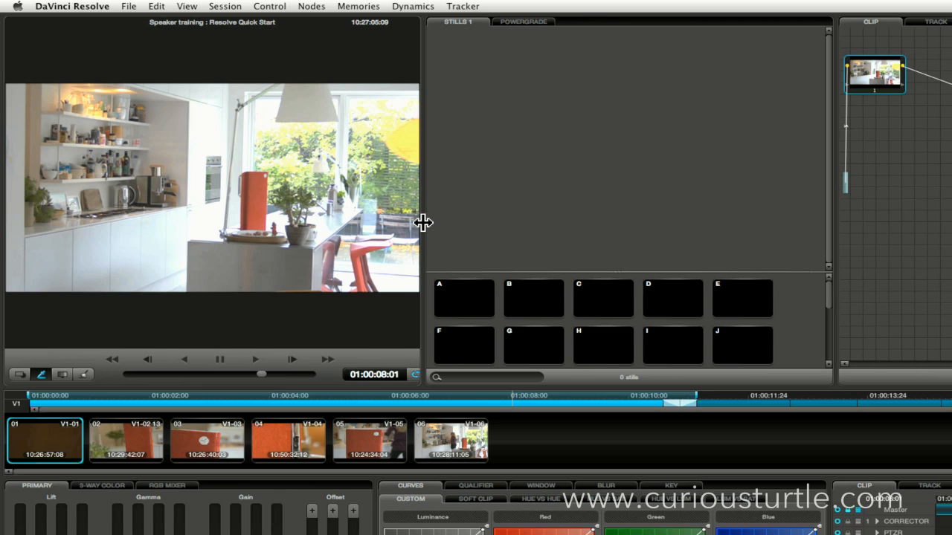
pyautogui.moveTo(239, 182)
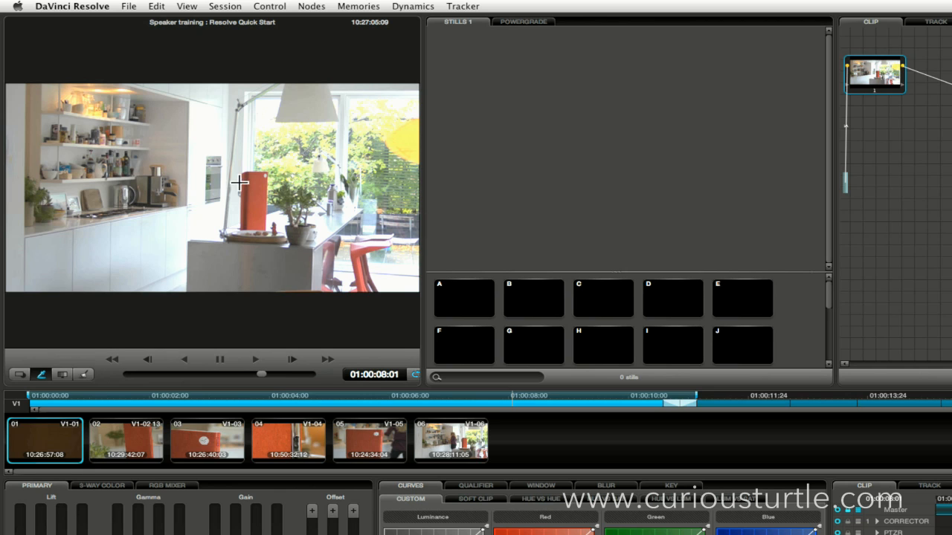
pyautogui.moveTo(247, 172)
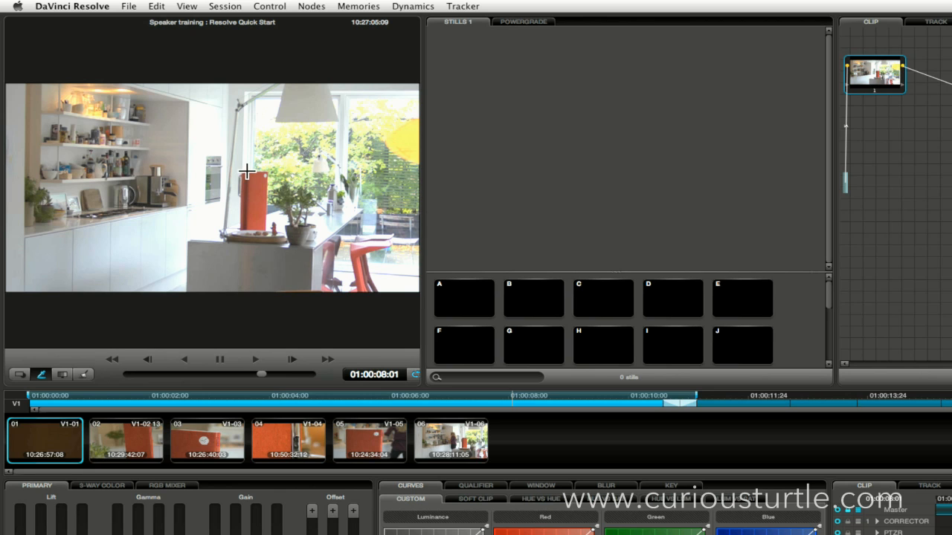
# Switch the viewer's scope display to Vectorscope through Waveform Options
pyautogui.rightClick(249, 172)
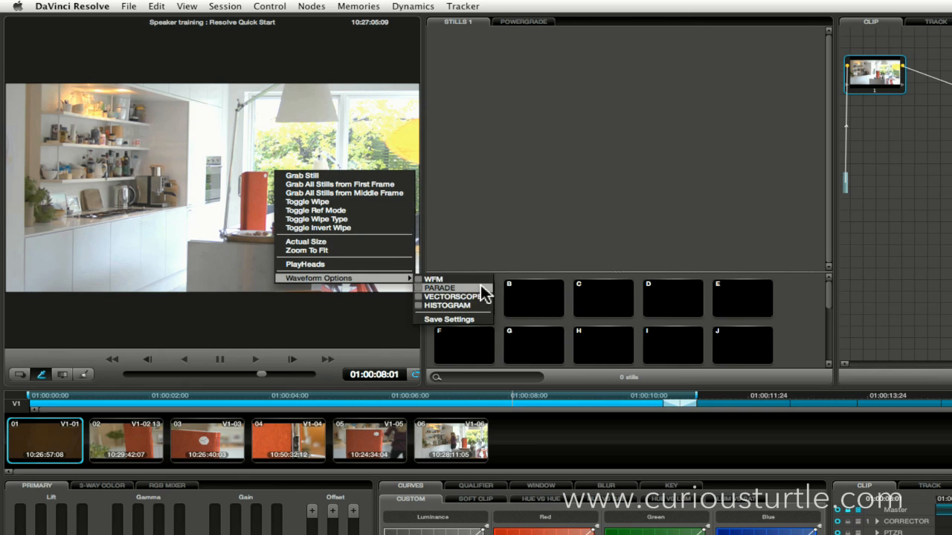
pyautogui.click(434, 278)
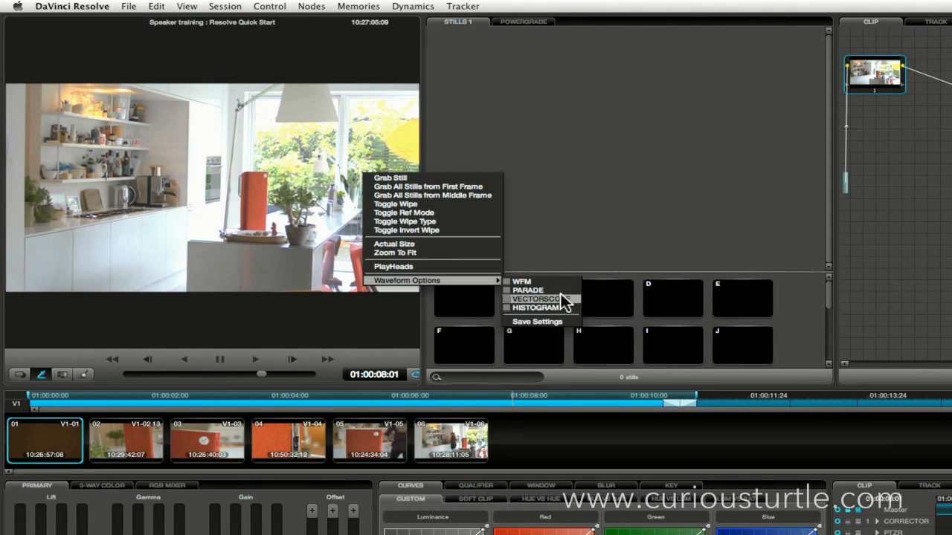
pyautogui.click(534, 299)
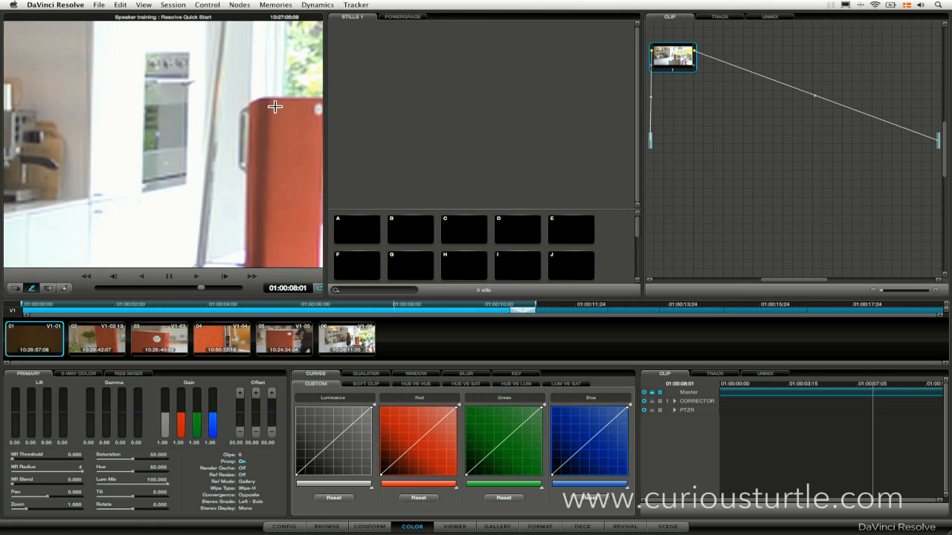
pyautogui.moveTo(479, 81)
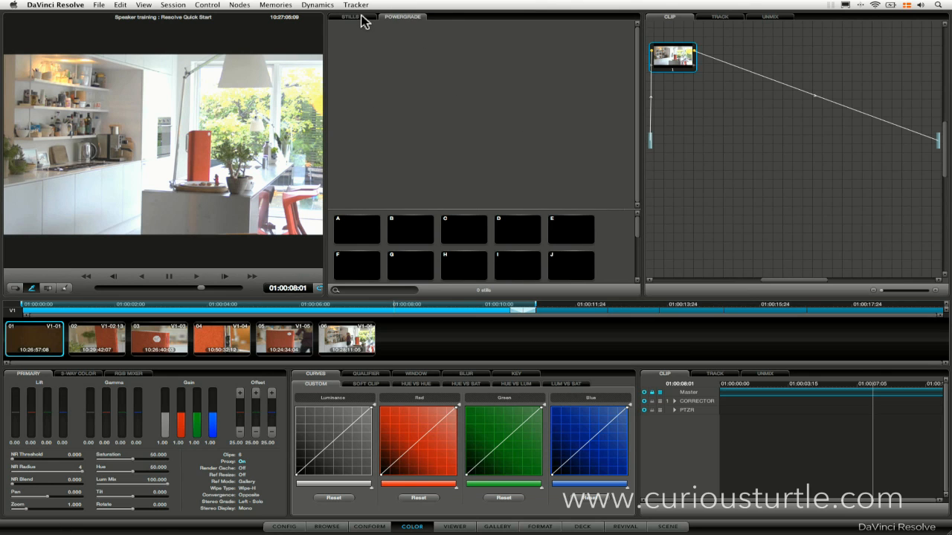
# Show the Stills 1 gallery and select still slot A
pyautogui.click(349, 17)
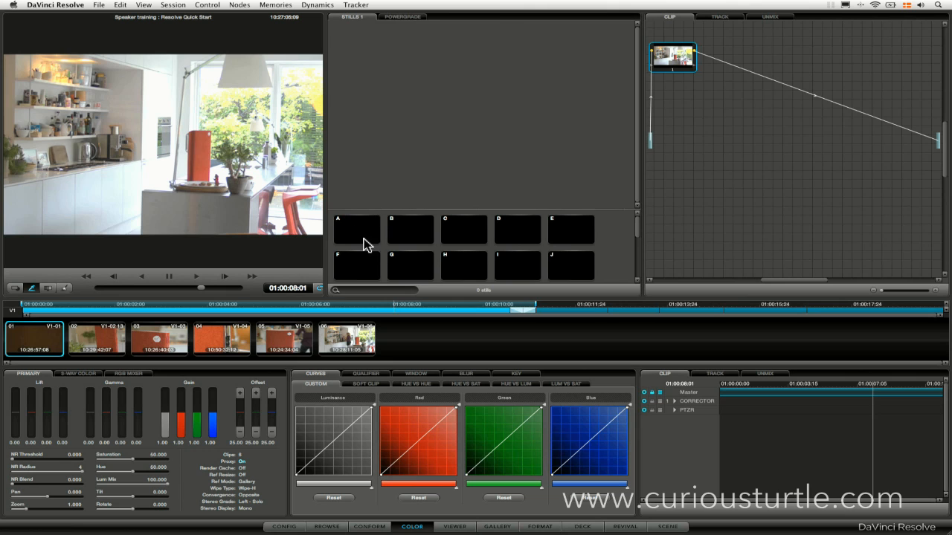
pyautogui.click(571, 229)
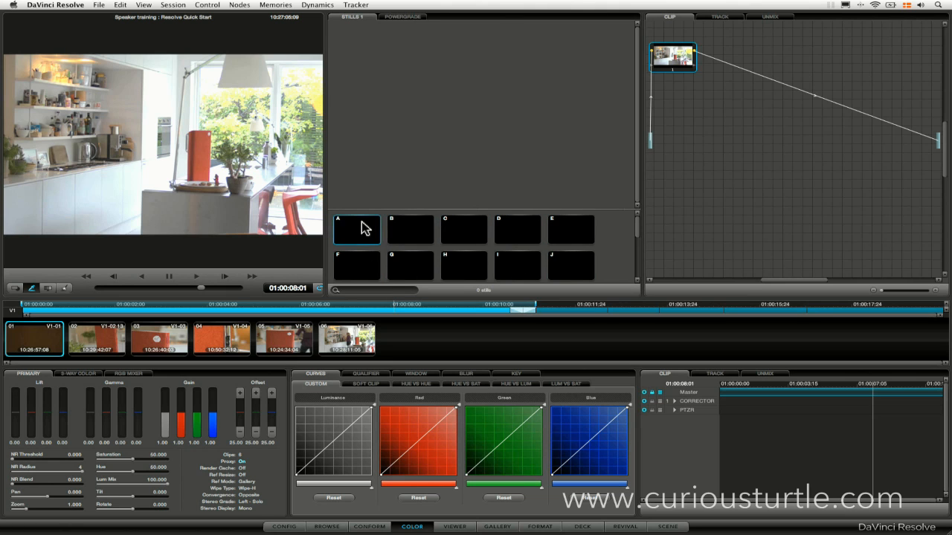
pyautogui.moveTo(392, 172)
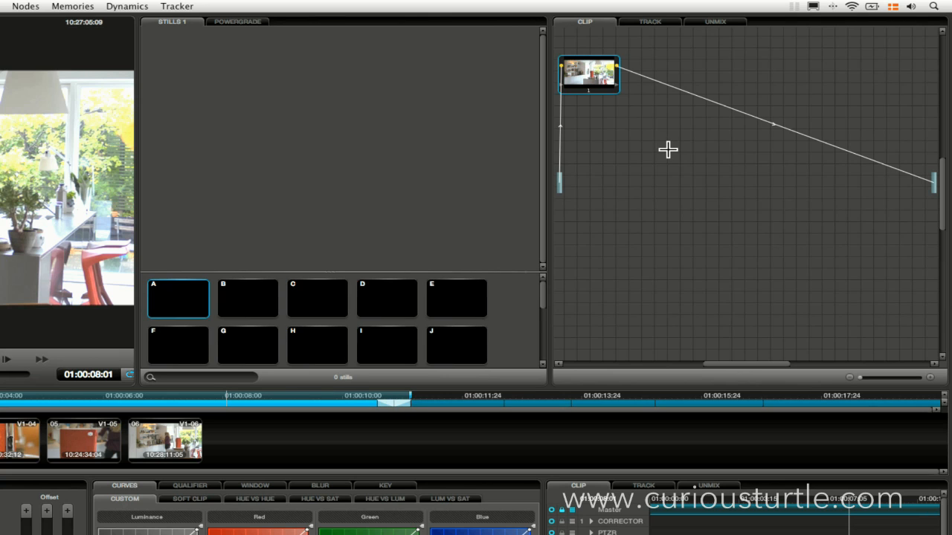
pyautogui.moveTo(669, 147)
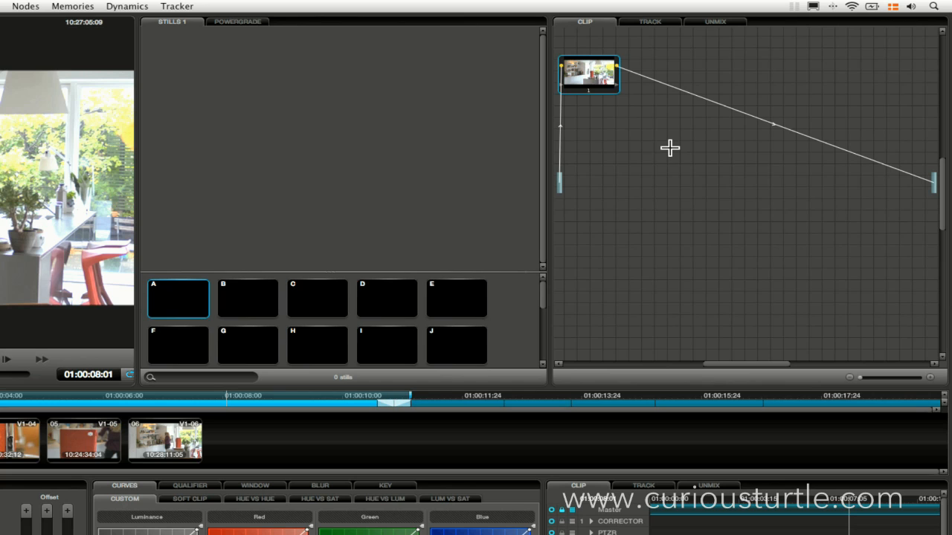
pyautogui.moveTo(667, 148)
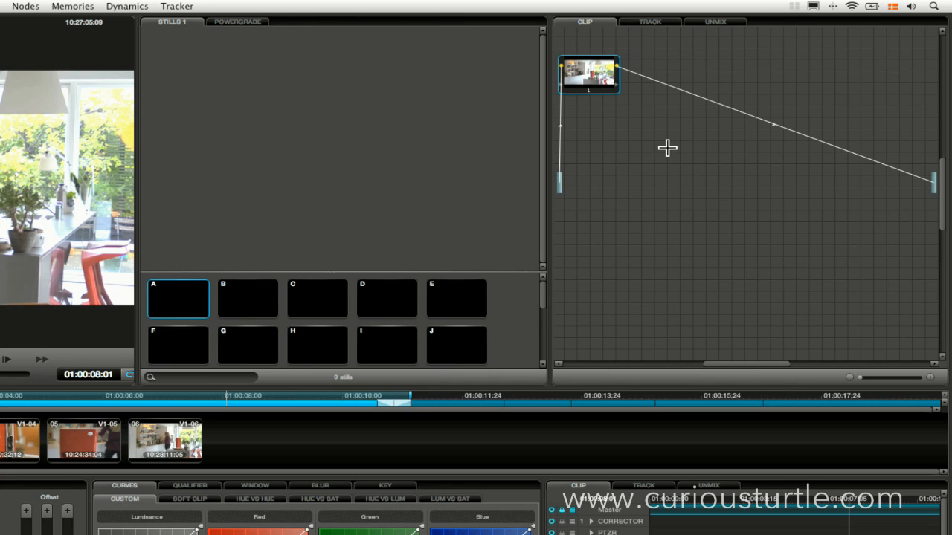
pyautogui.moveTo(668, 146)
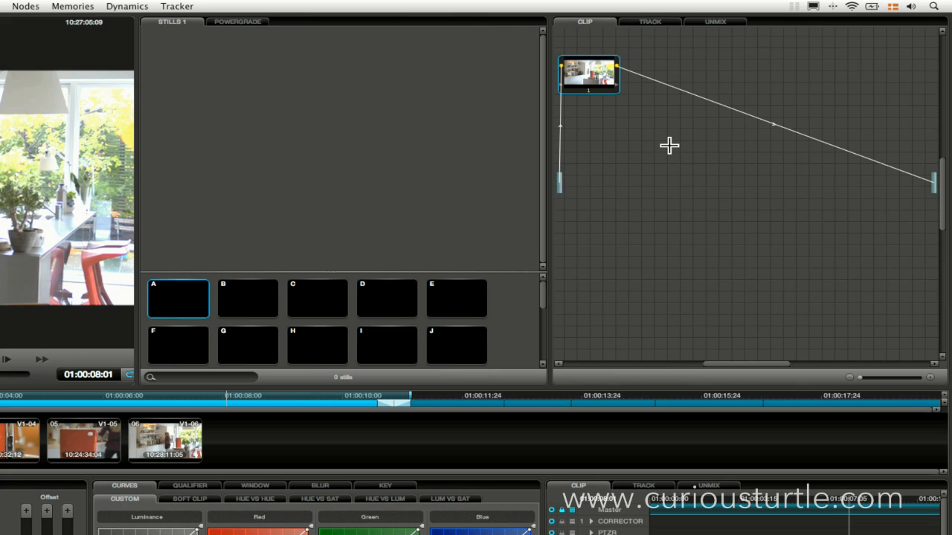
pyautogui.moveTo(595, 222)
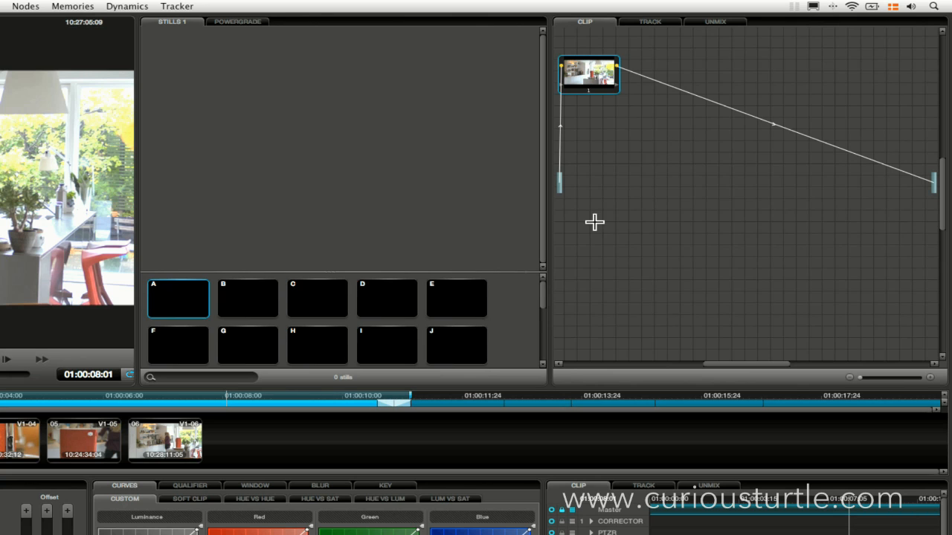
pyautogui.moveTo(578, 206)
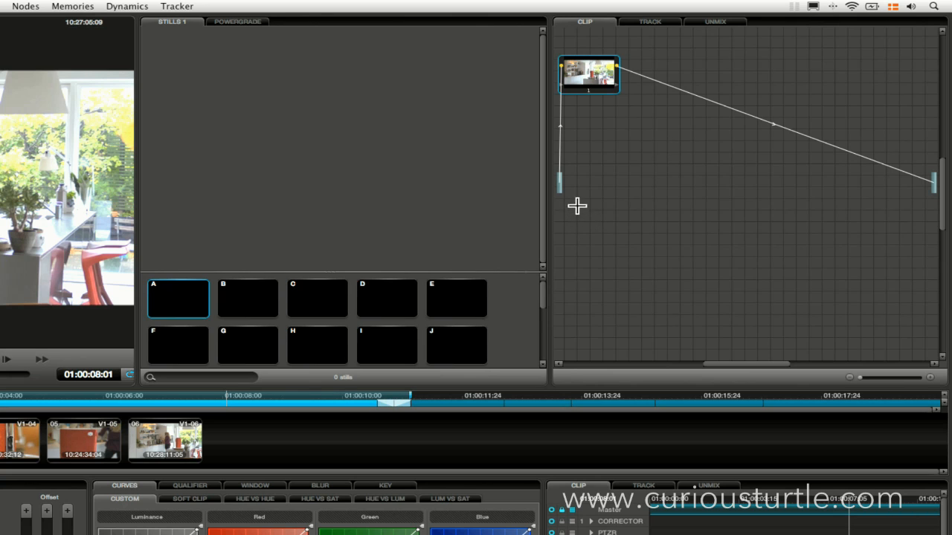
pyautogui.moveTo(557, 234)
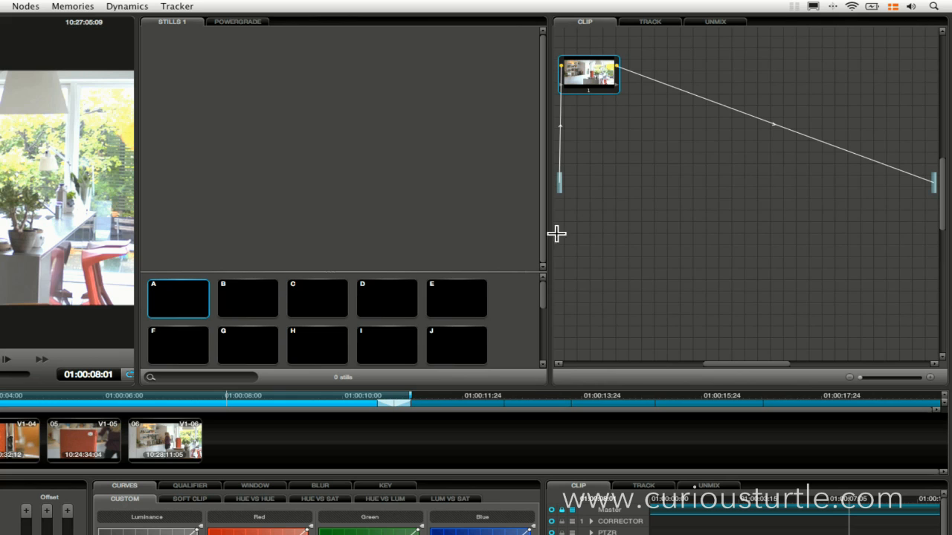
# Move node 1 to the centre of the node editor, between input and output
pyautogui.moveTo(589, 73); pyautogui.dragTo(669, 184)
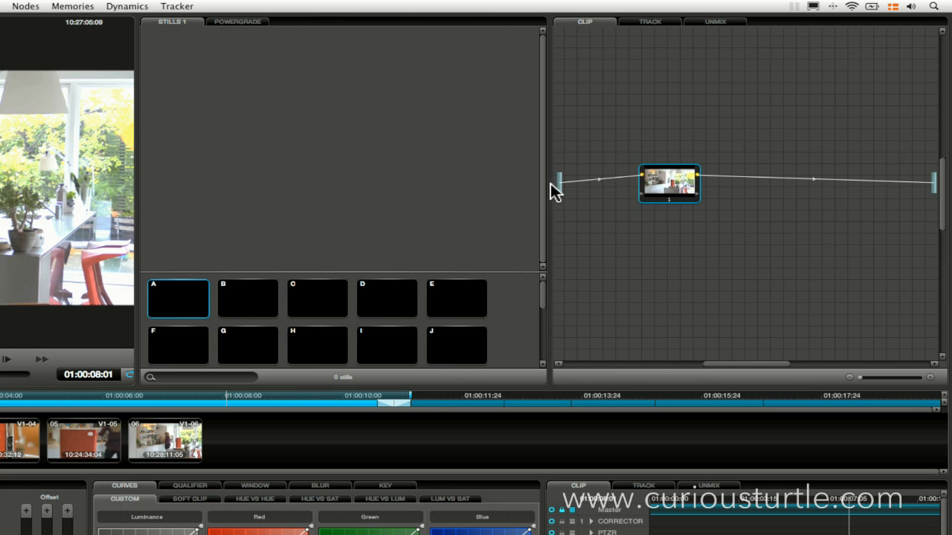
pyautogui.moveTo(558, 185)
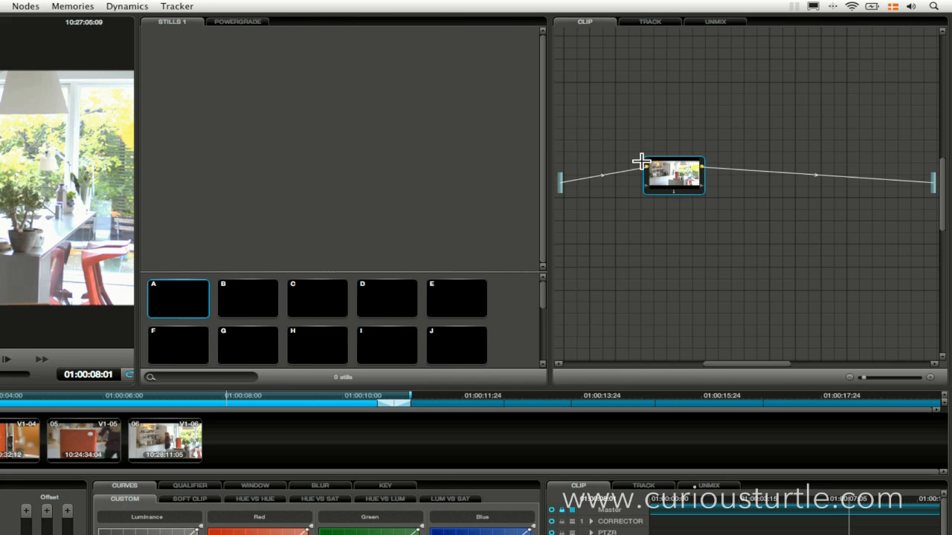
pyautogui.moveTo(661, 176)
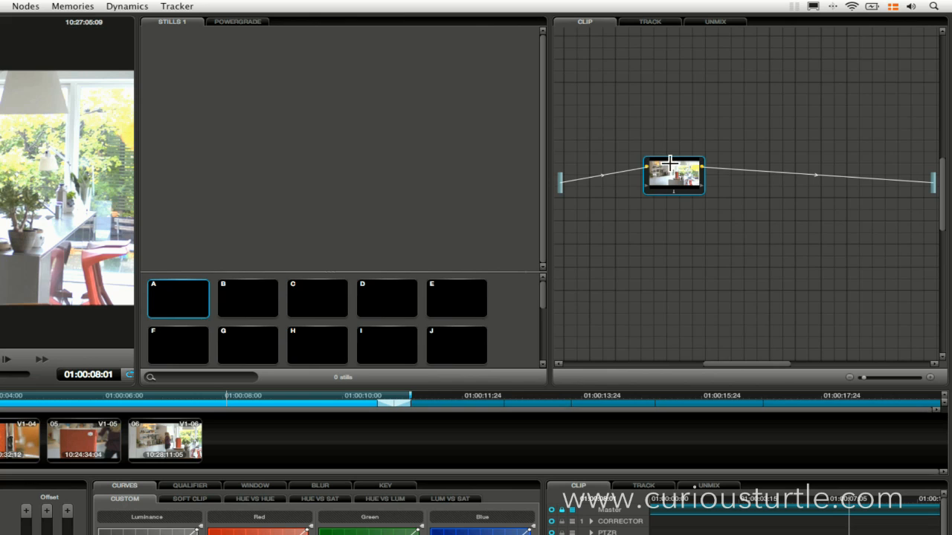
pyautogui.moveTo(779, 172)
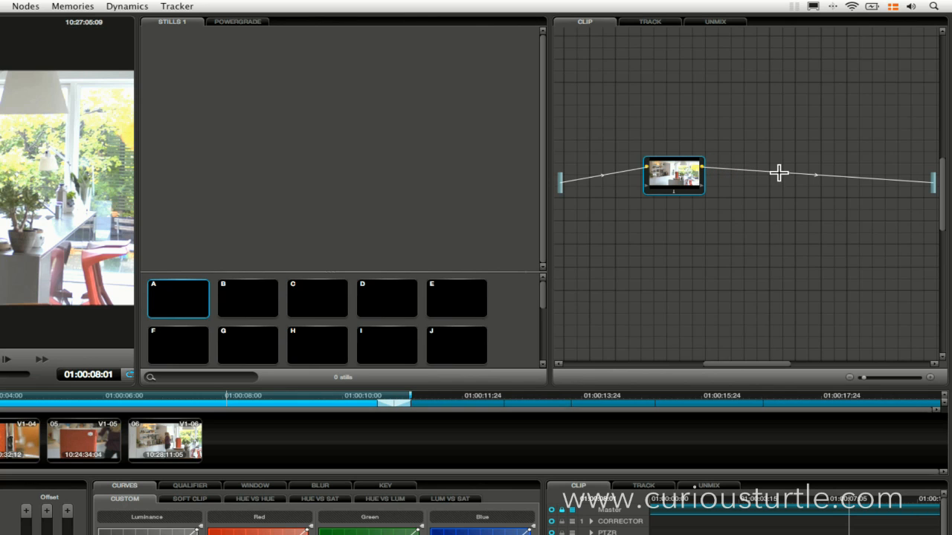
pyautogui.moveTo(917, 183)
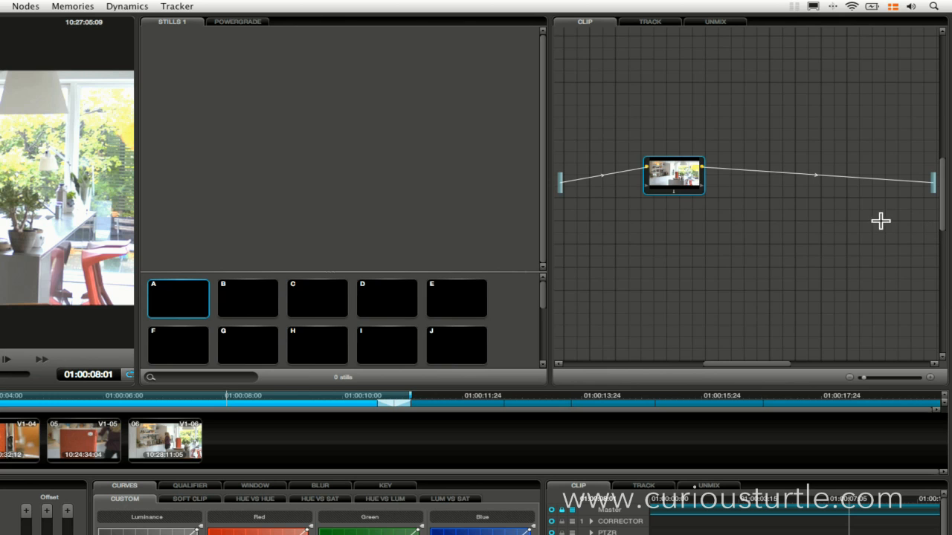
# Push node 1's grade toward yellow to tint the clip
pyautogui.moveTo(673, 176); pyautogui.dragTo(656, 138)
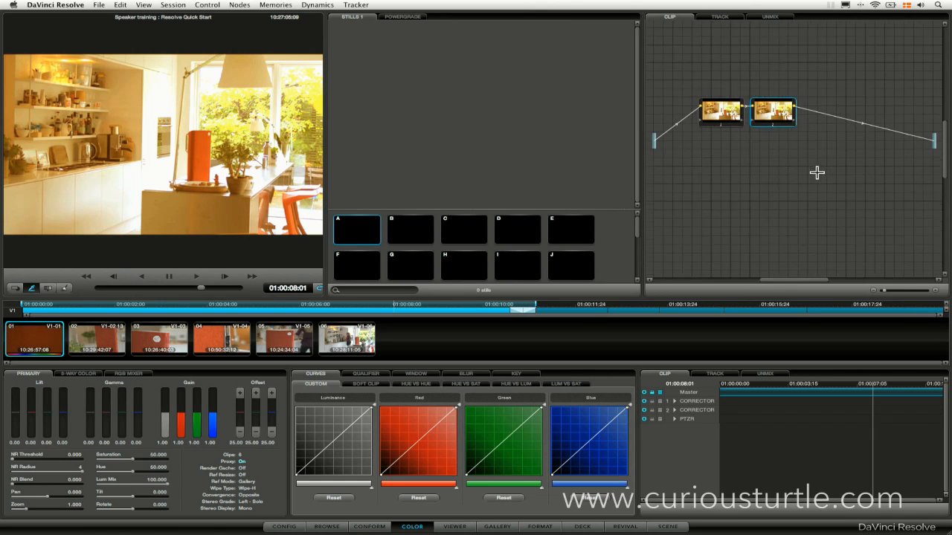
# Shift node 2 to the right, farther from node 1
pyautogui.moveTo(773, 112); pyautogui.dragTo(812, 112)
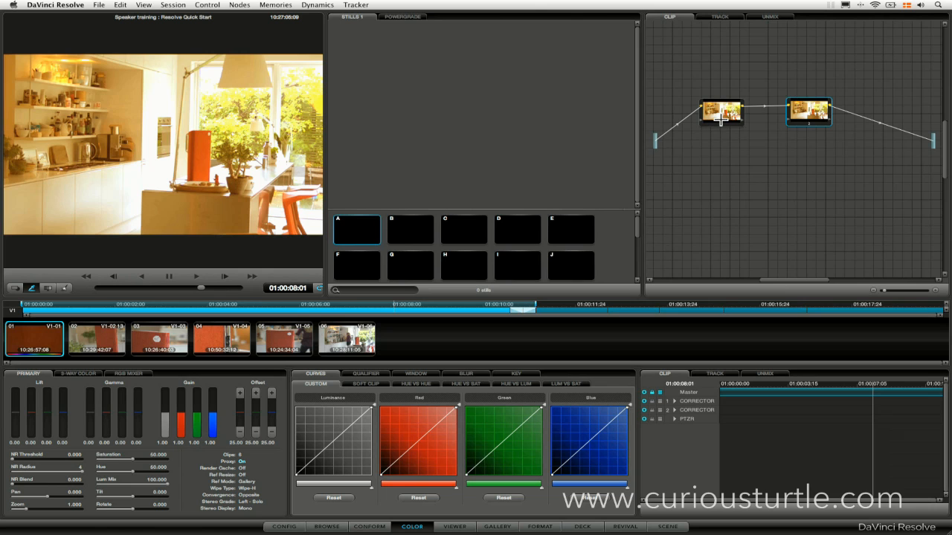
pyautogui.moveTo(721, 111)
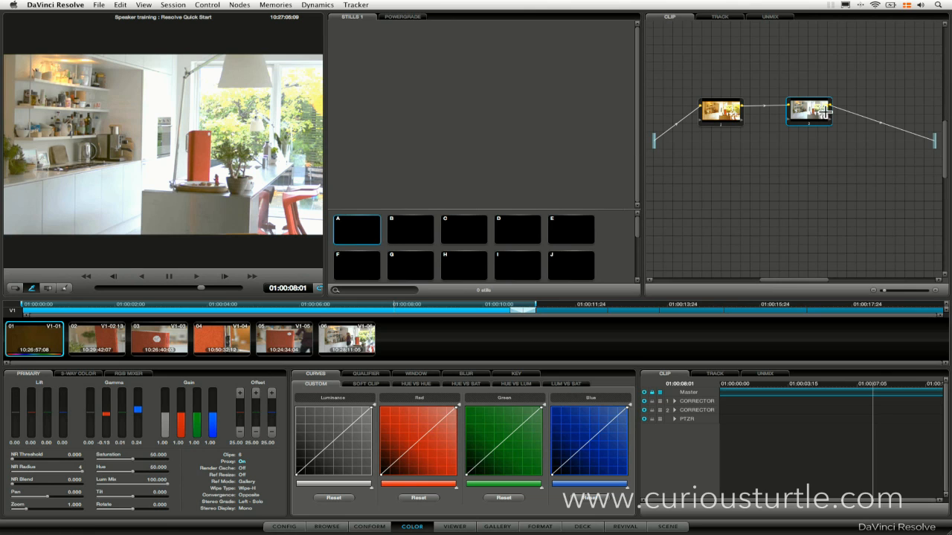
pyautogui.moveTo(934, 141)
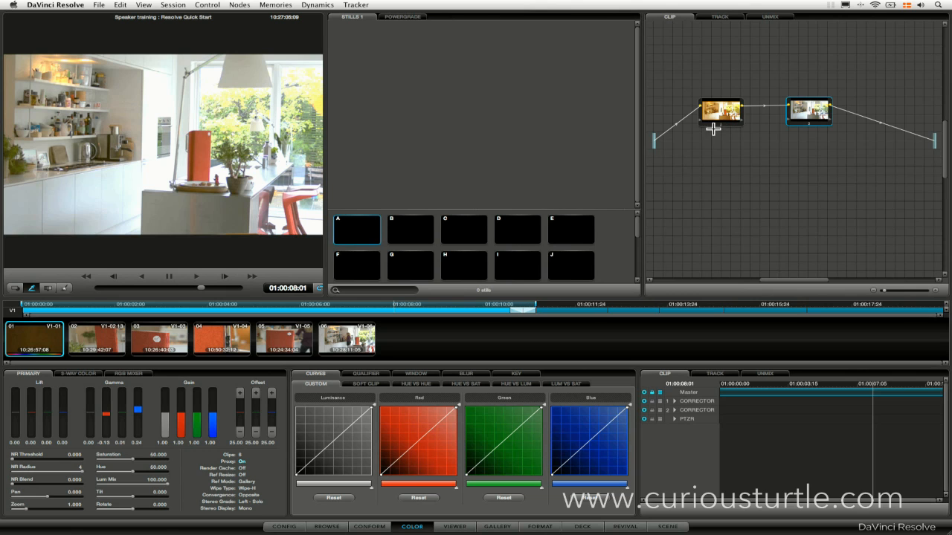
pyautogui.moveTo(718, 125)
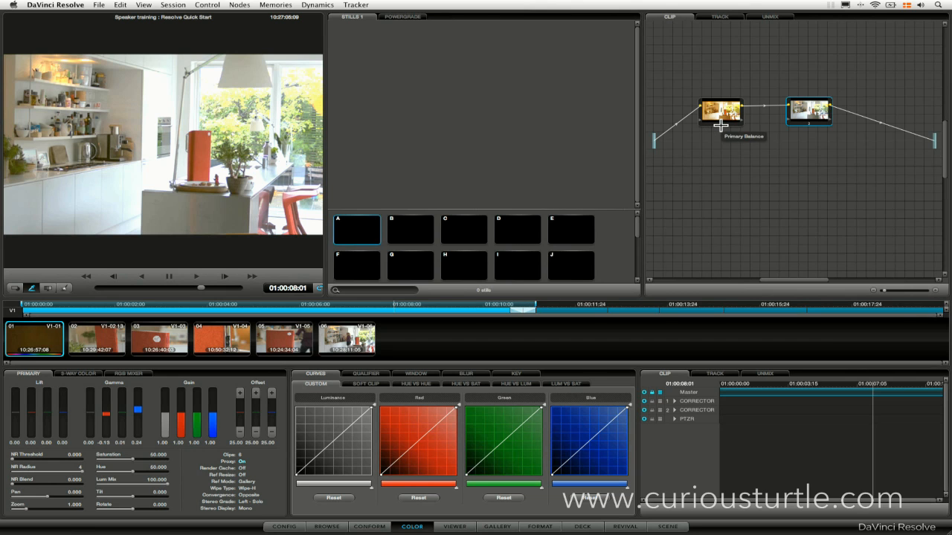
pyautogui.click(809, 111)
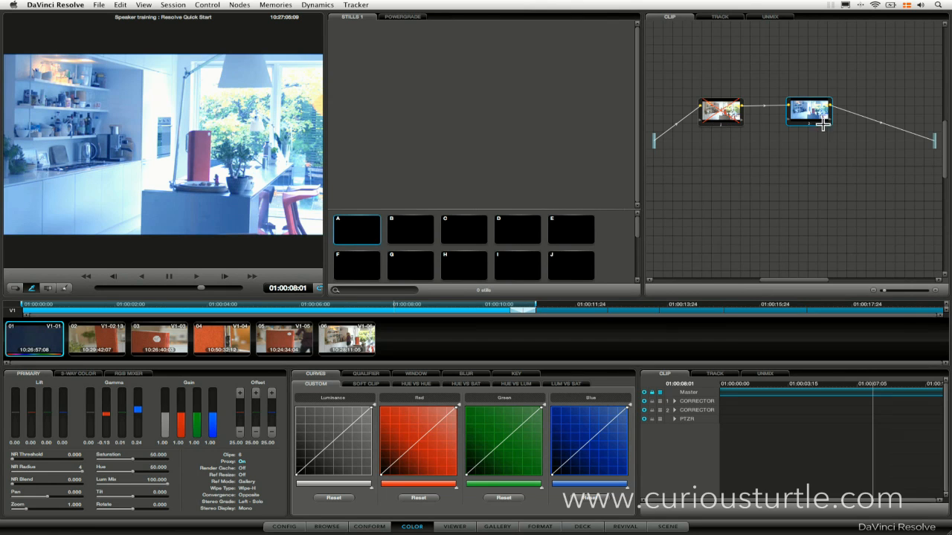
pyautogui.moveTo(804, 117)
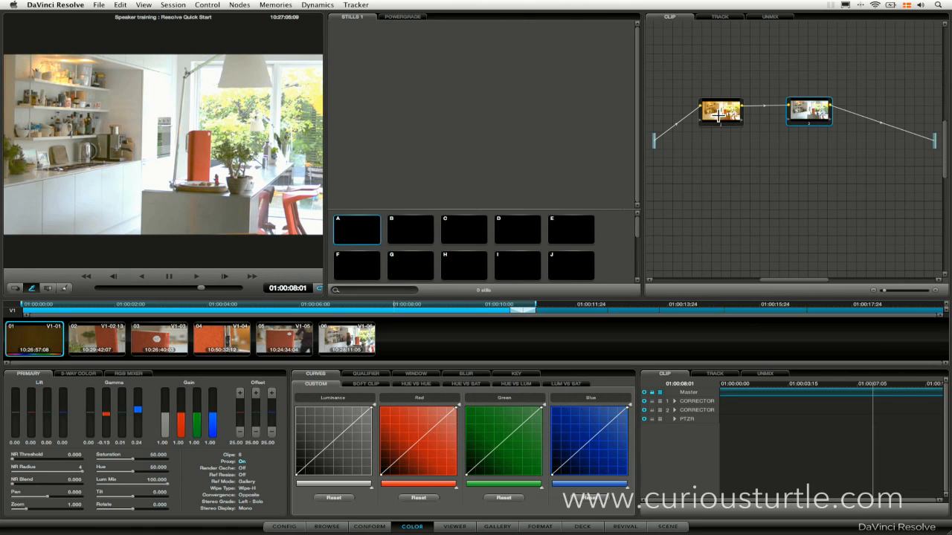
pyautogui.moveTo(809, 110)
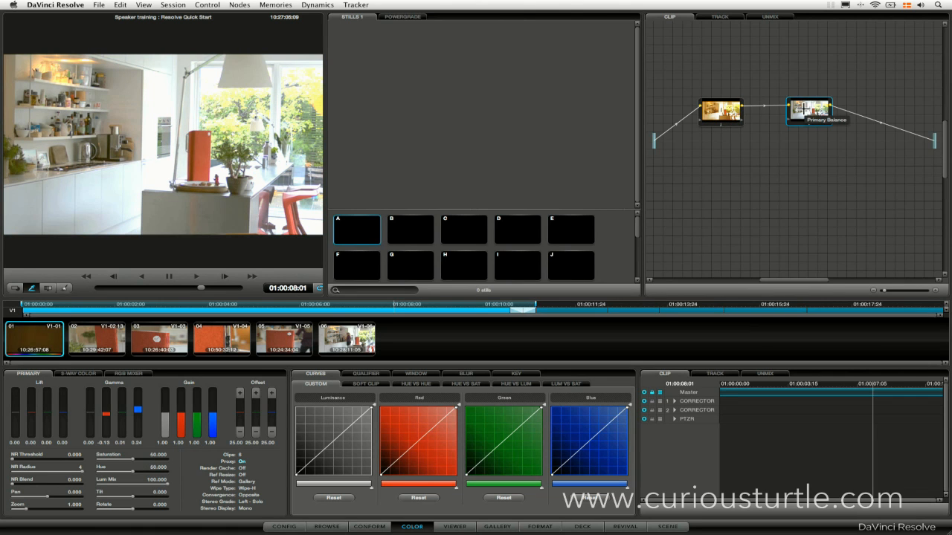
pyautogui.moveTo(808, 186)
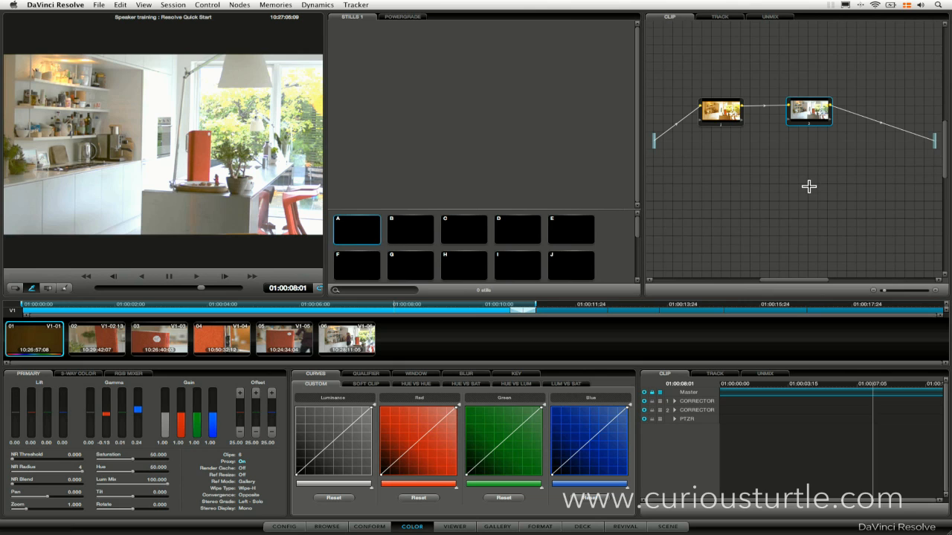
pyautogui.moveTo(677, 130)
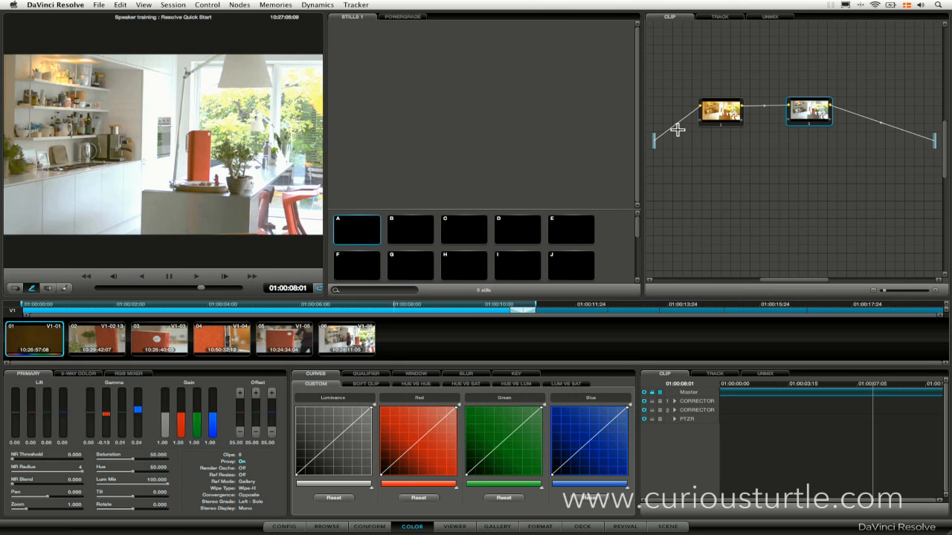
pyautogui.moveTo(816, 122)
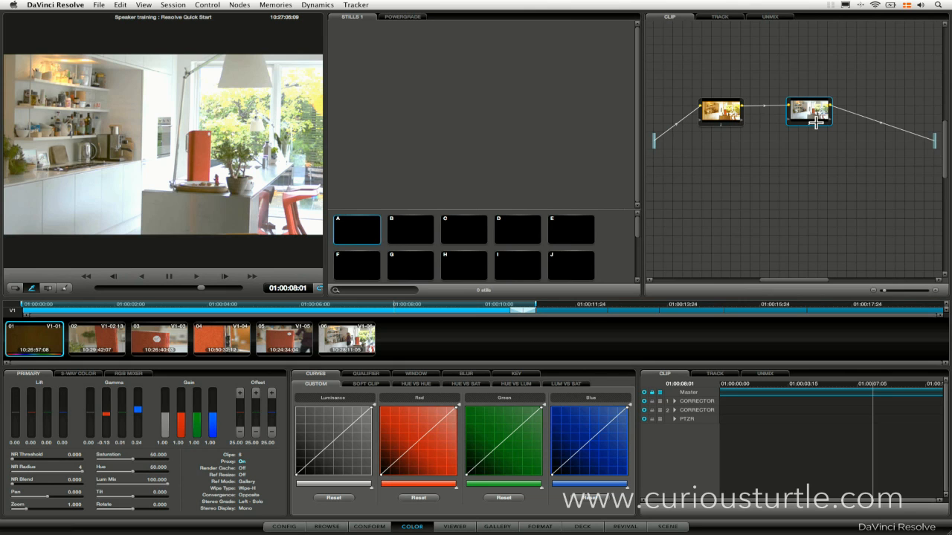
pyautogui.moveTo(810, 112)
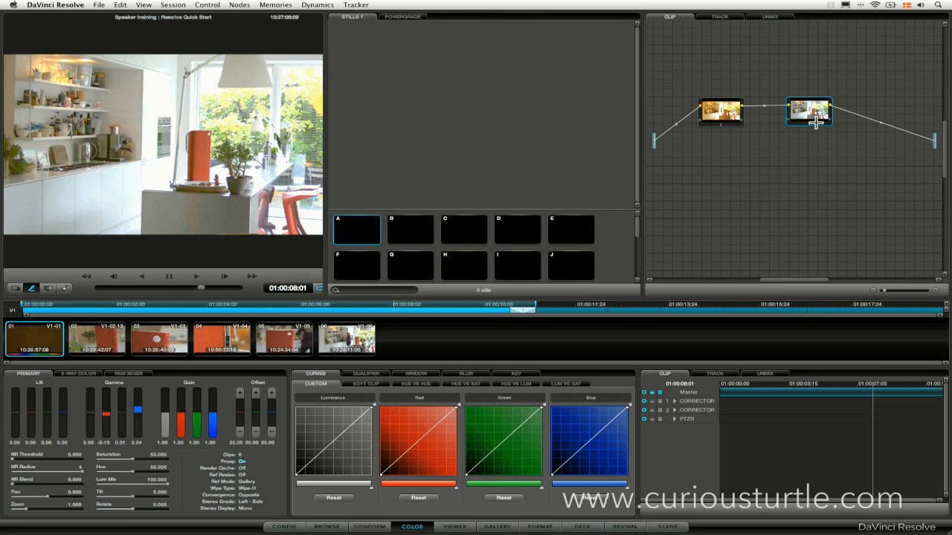
pyautogui.moveTo(746, 132)
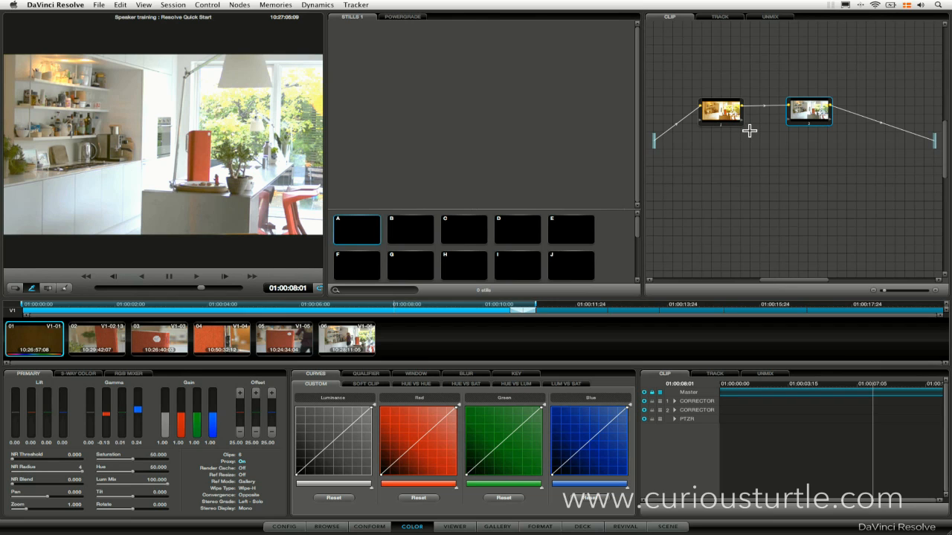
# Raise both chained corrector nodes higher in the node editor
pyautogui.moveTo(721, 112); pyautogui.dragTo(731, 92)
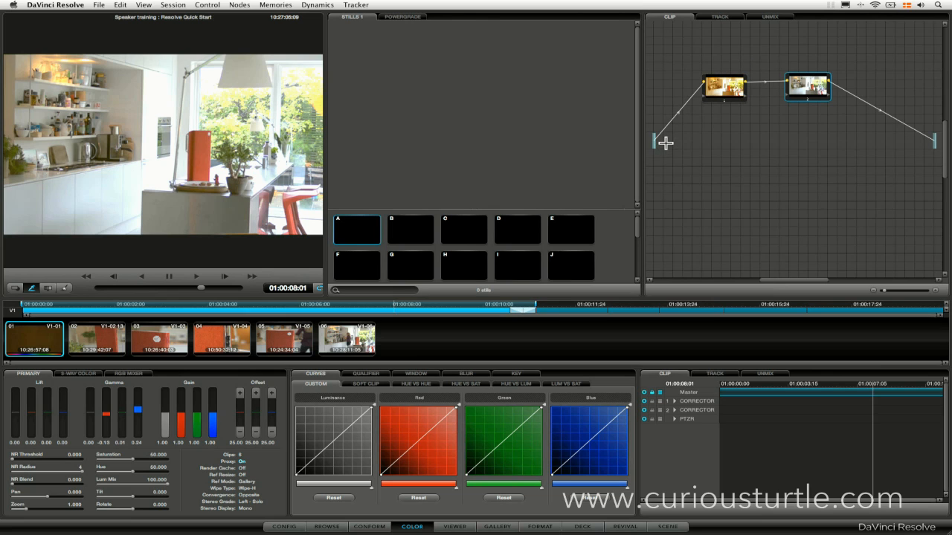
pyautogui.moveTo(675, 125)
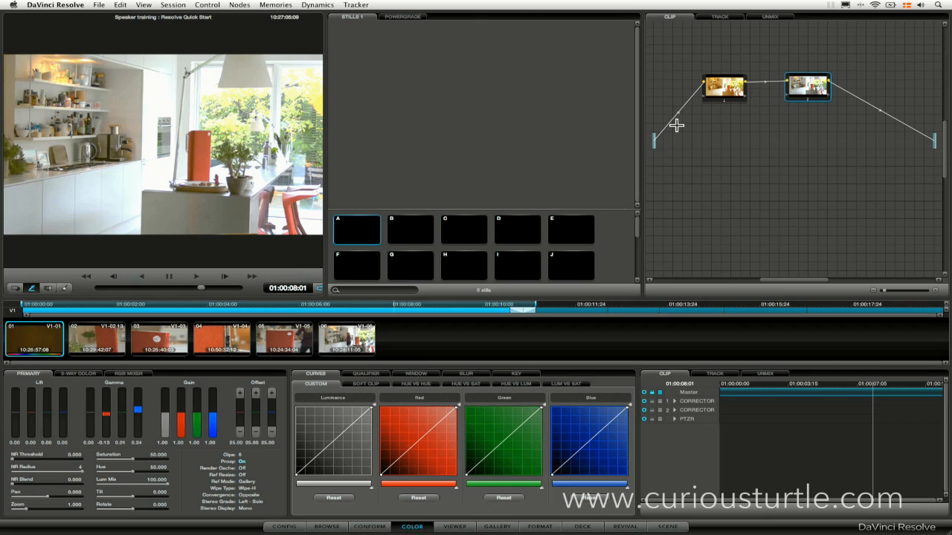